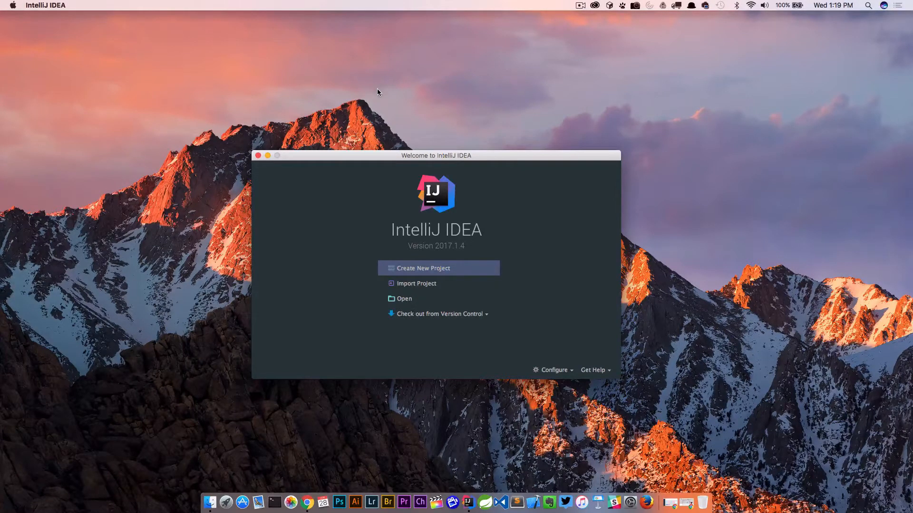
pyautogui.moveTo(448, 276)
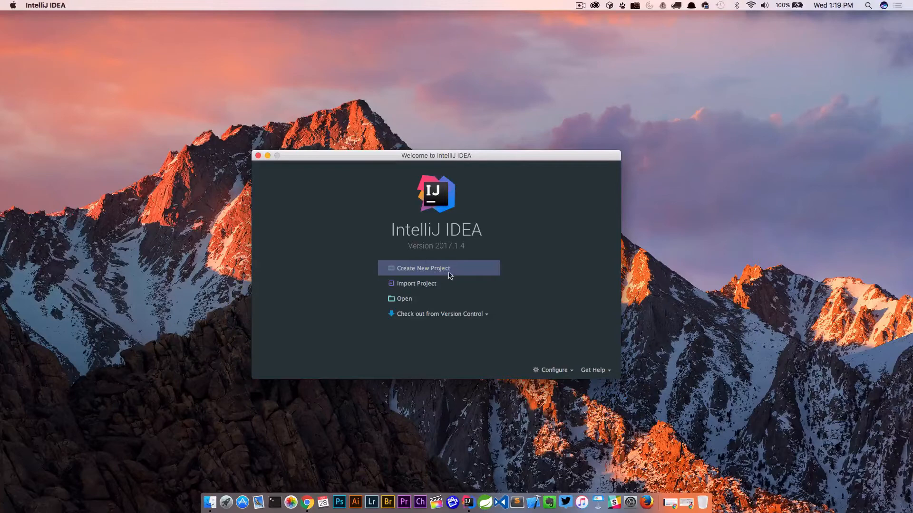
# Start a new project from the Welcome screen, landing on Spring Initializr
pyautogui.click(422, 268)
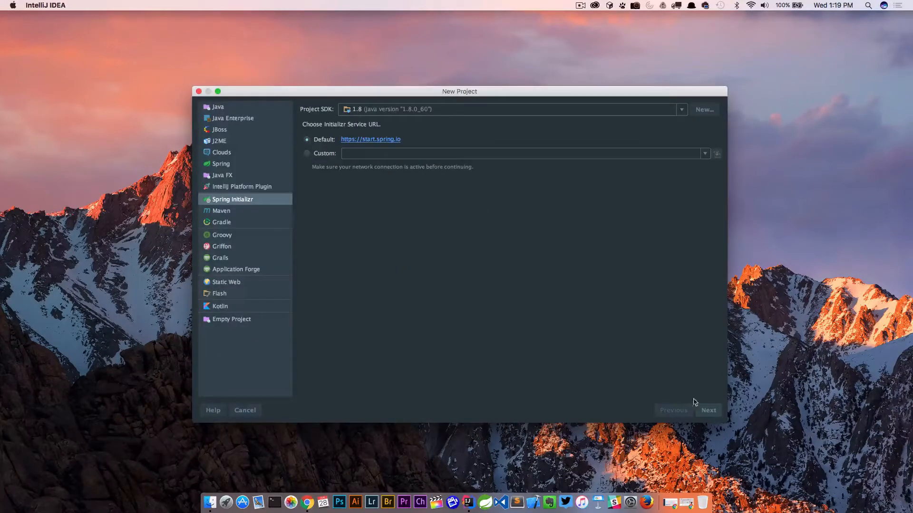
# Set the project metadata to group com.therealdanvega and artifact mrm
pyautogui.click(708, 411)
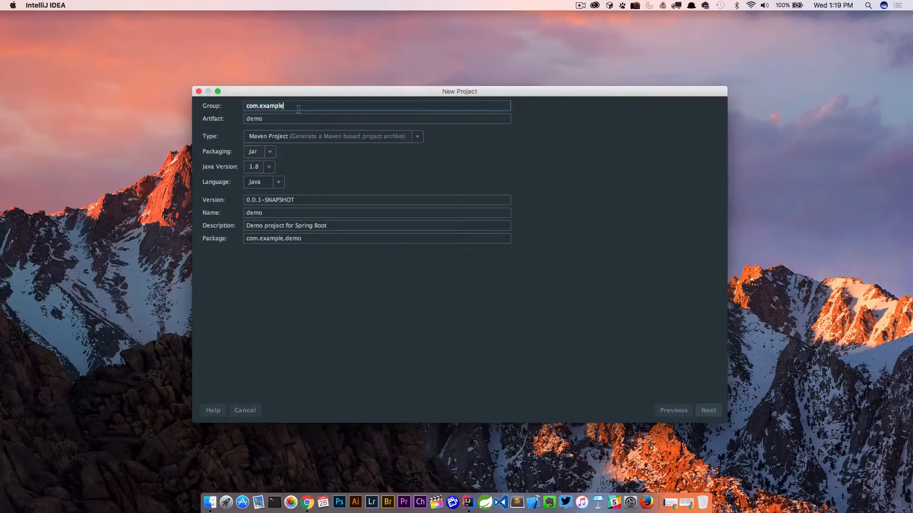
pyautogui.press('Backspace')
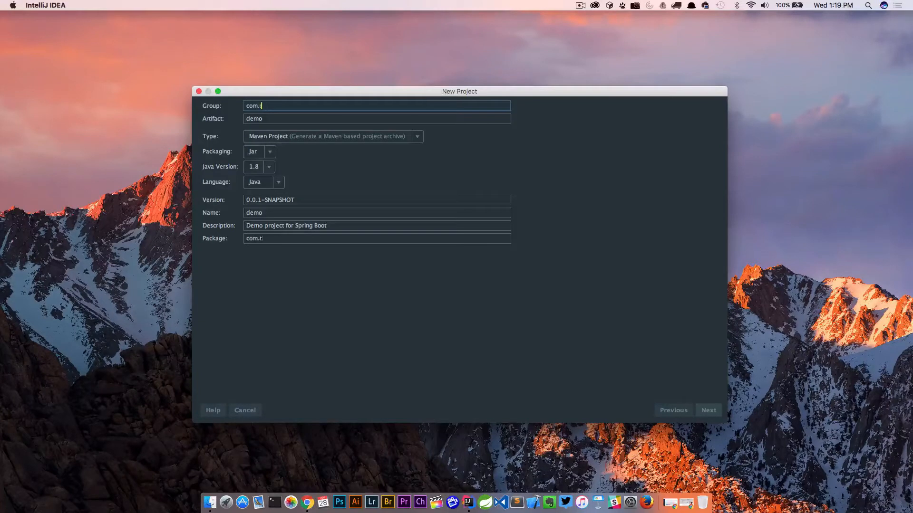
pyautogui.write('herealdanvega')
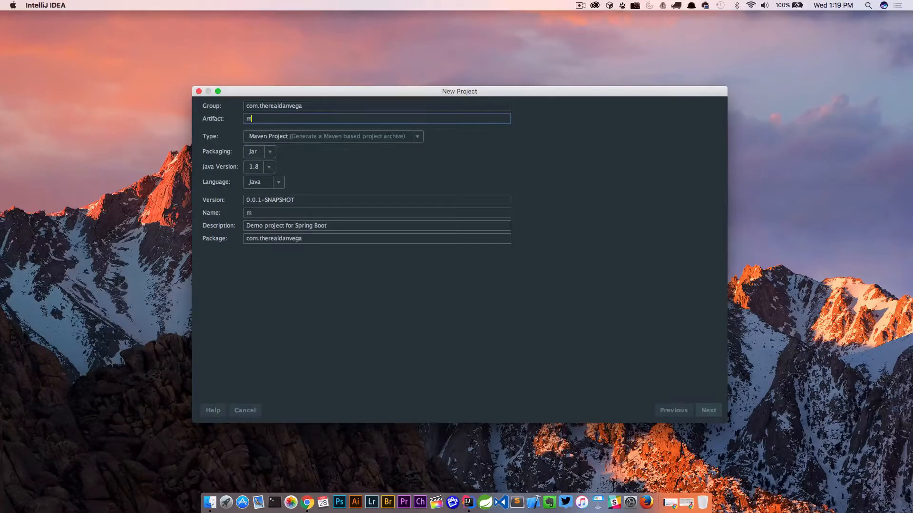
pyautogui.write('rm')
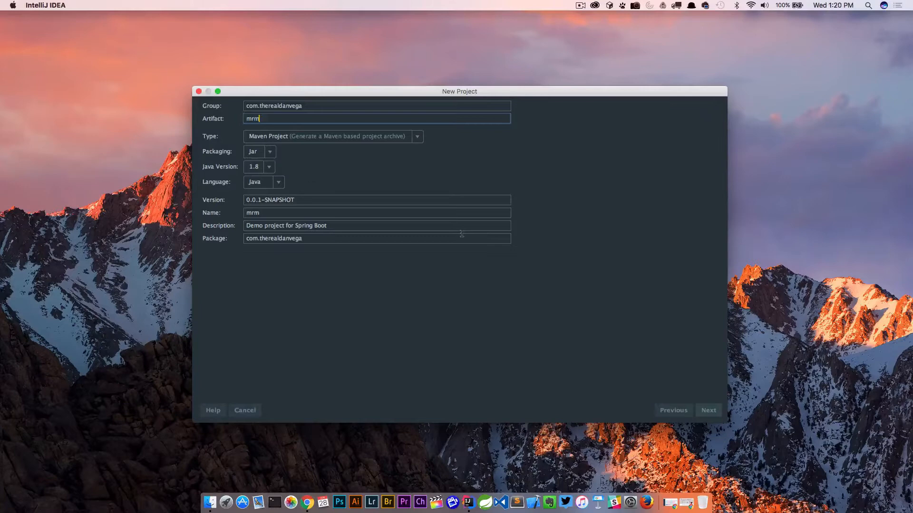
# Add the Web dependency and finish creating the mrm project
pyautogui.click(707, 411)
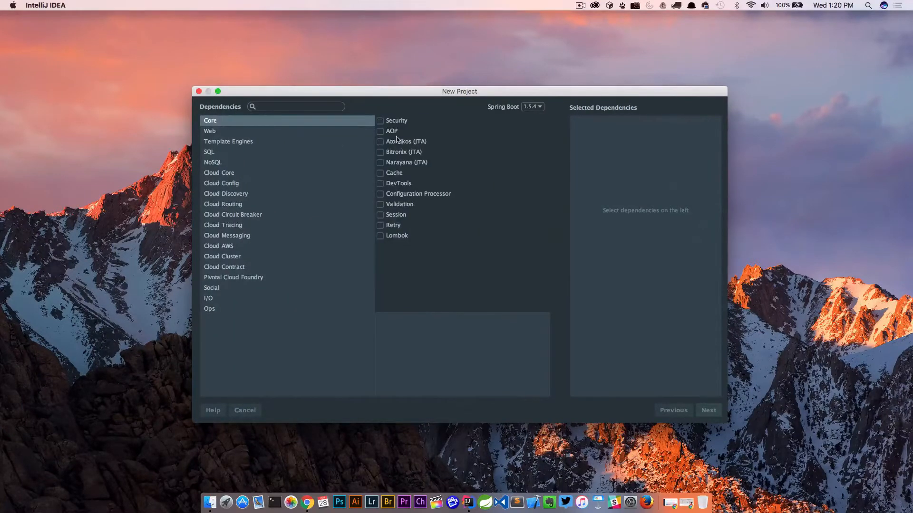
pyautogui.click(209, 131)
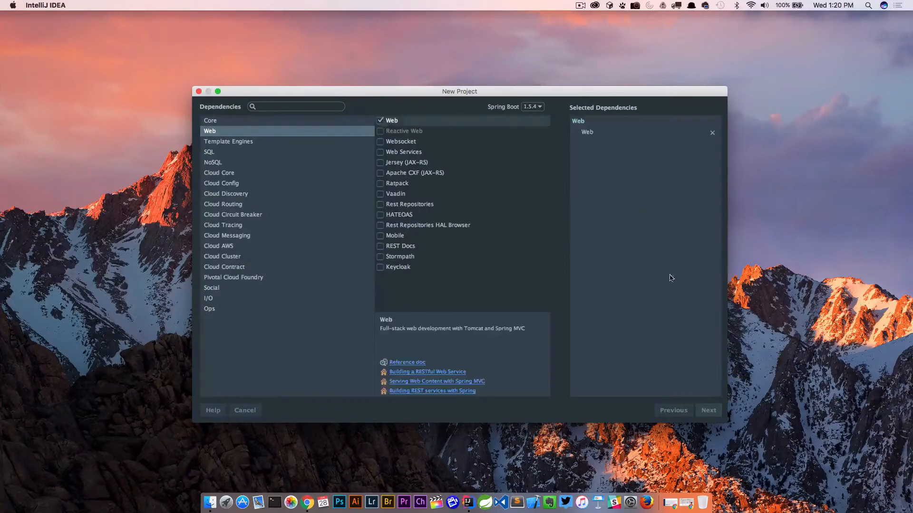
pyautogui.click(708, 411)
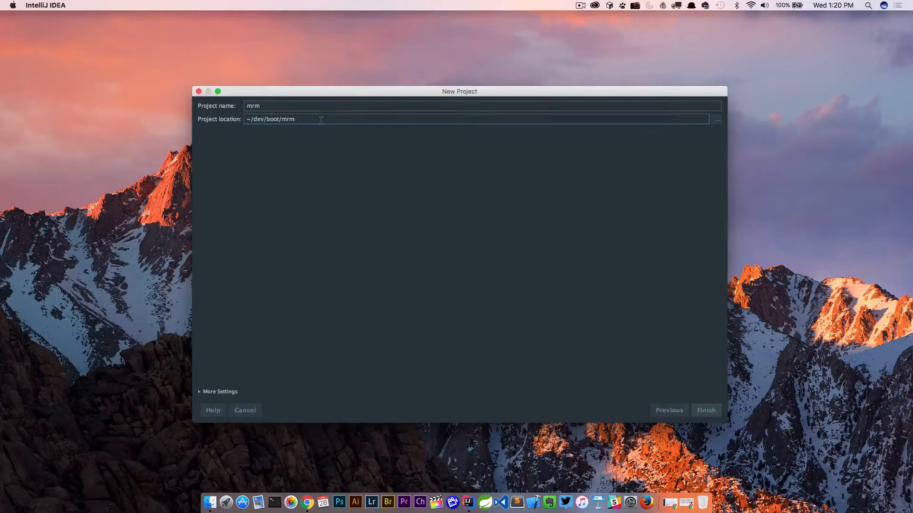
pyautogui.click(705, 410)
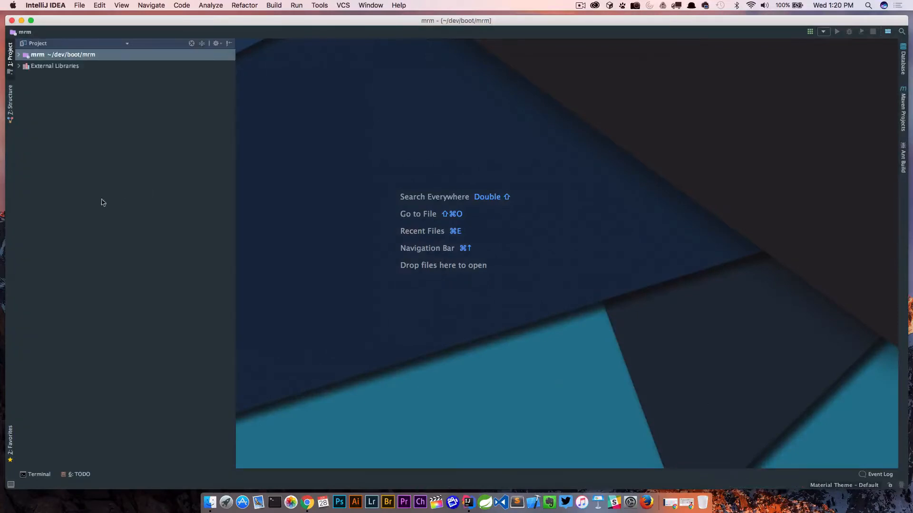
# Expand mrm > src > main > java and start a new Java class in com.therealdanvega
pyautogui.click(19, 54)
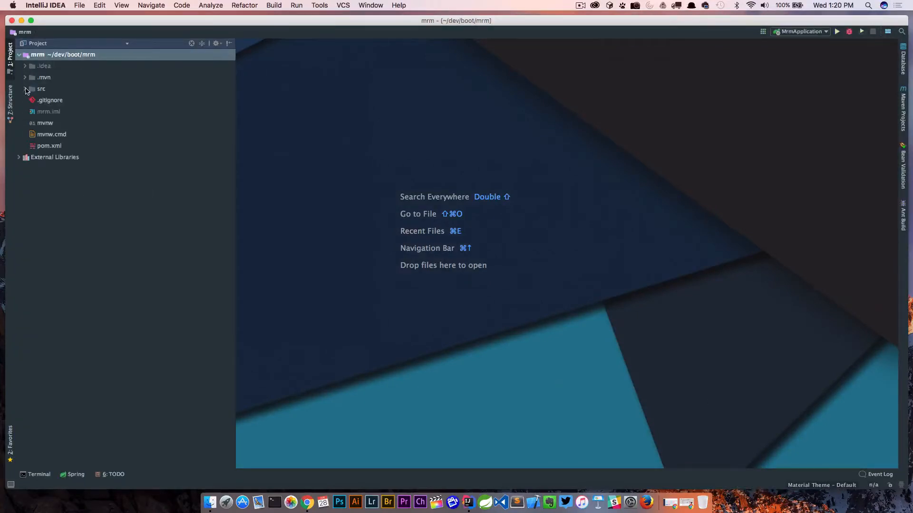
pyautogui.click(26, 88)
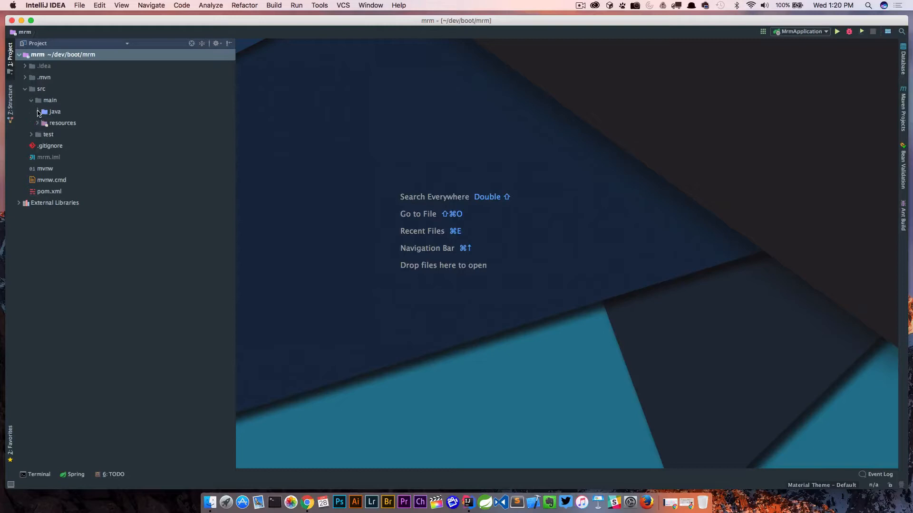
pyautogui.rightClick(63, 122)
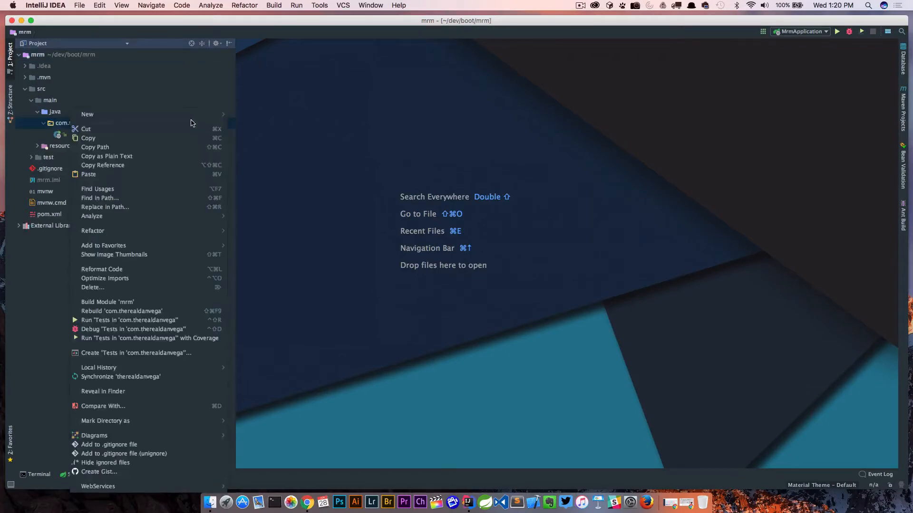
pyautogui.click(87, 113)
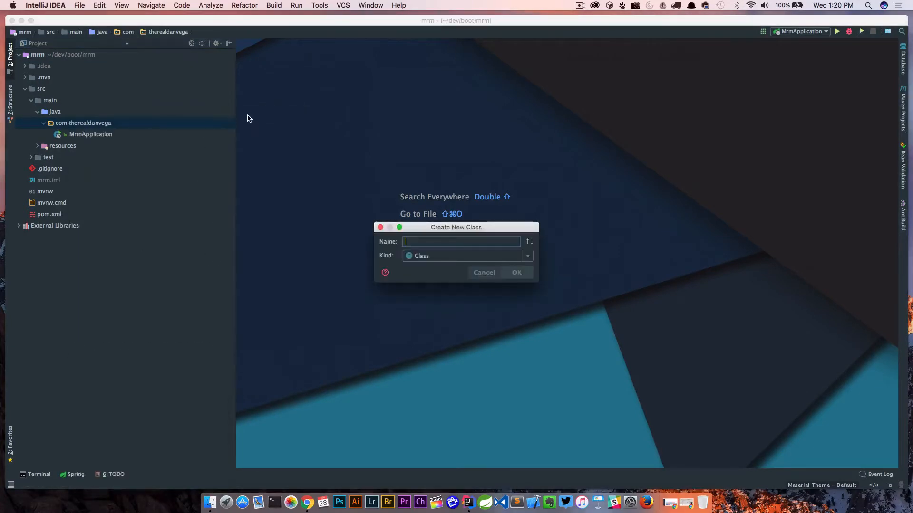
pyautogui.write('Home')
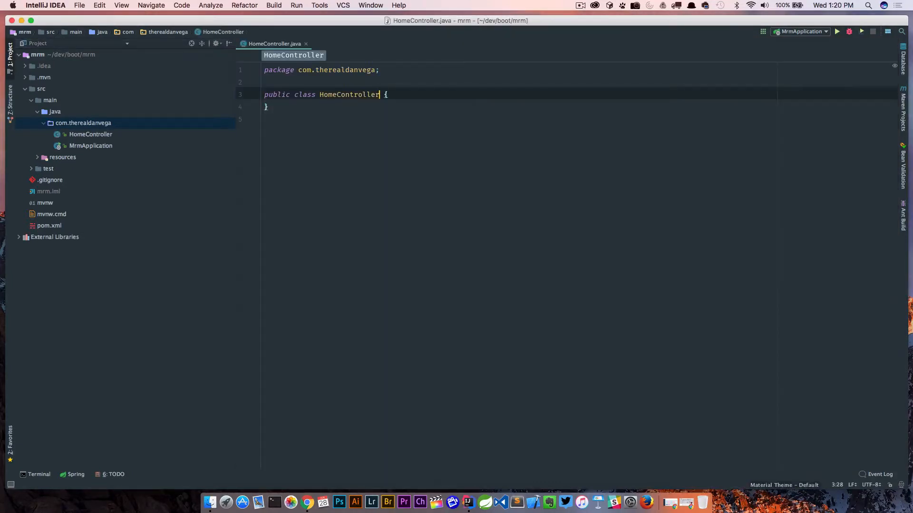
pyautogui.write('@Rest')
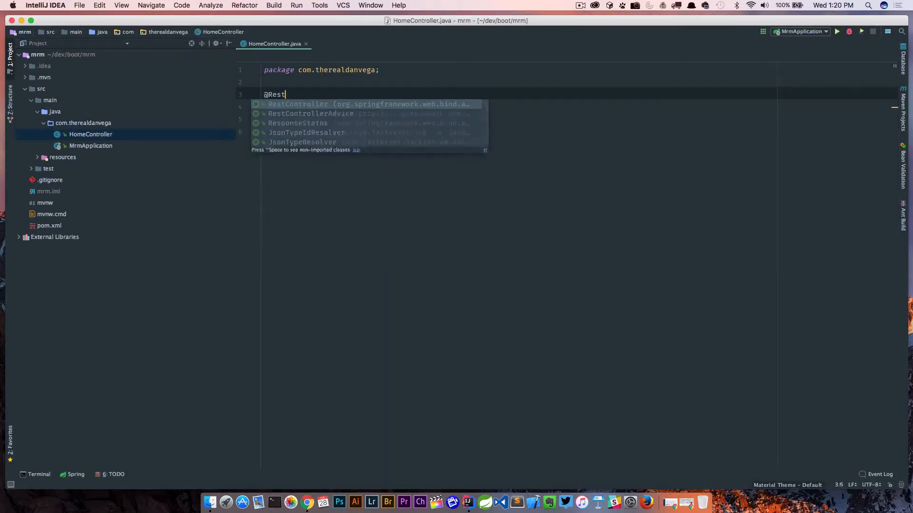
pyautogui.press('enter')
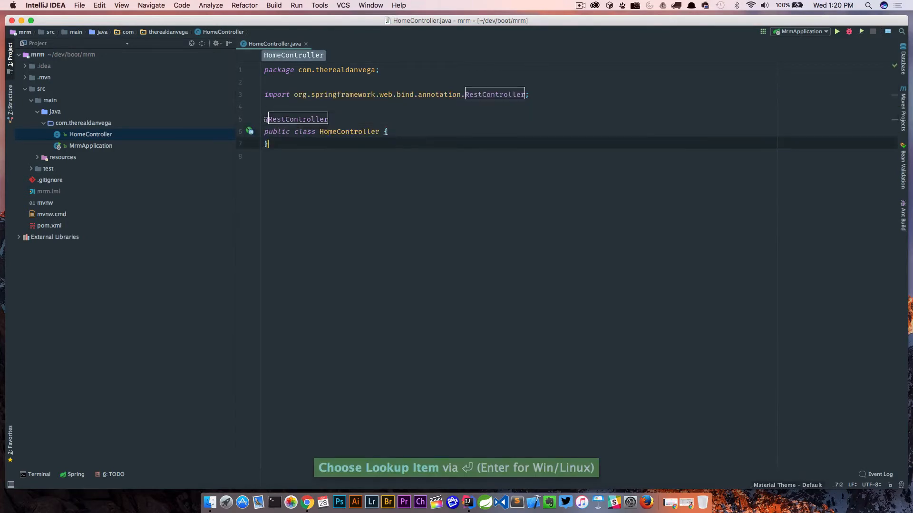
# Add a public String home() method returning "Hello, World!"
pyautogui.write('p')
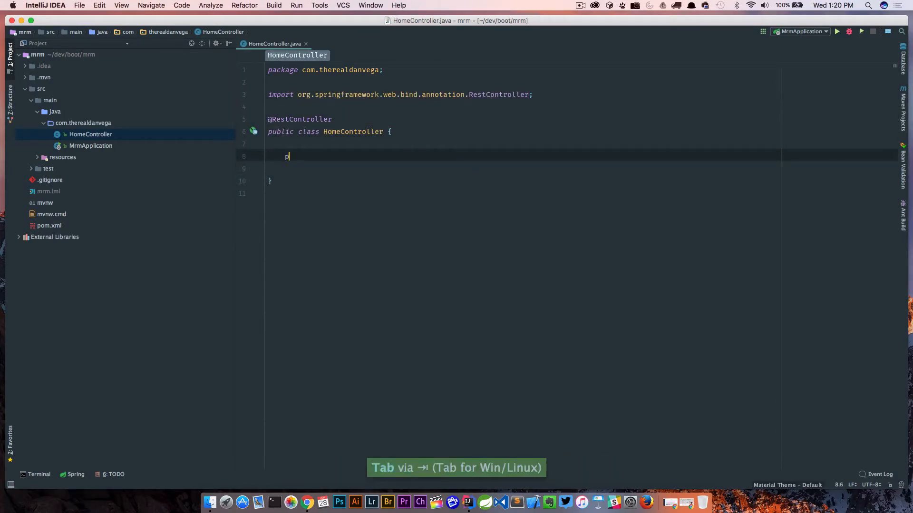
pyautogui.write('ublic String home() {')
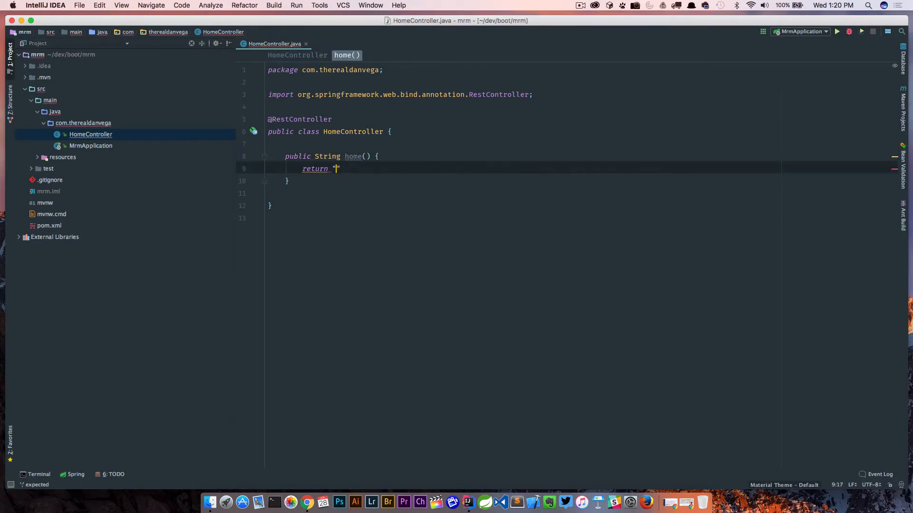
pyautogui.write('Hello, w')
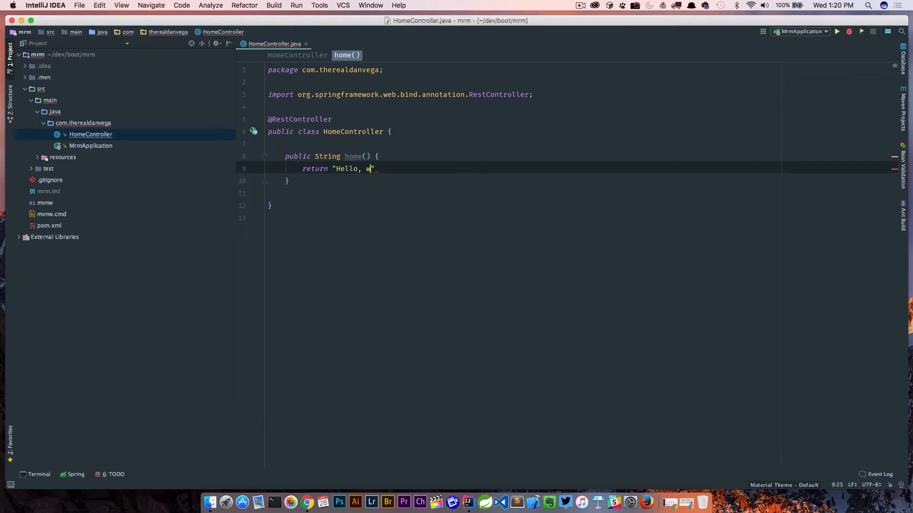
pyautogui.write('orld!";')
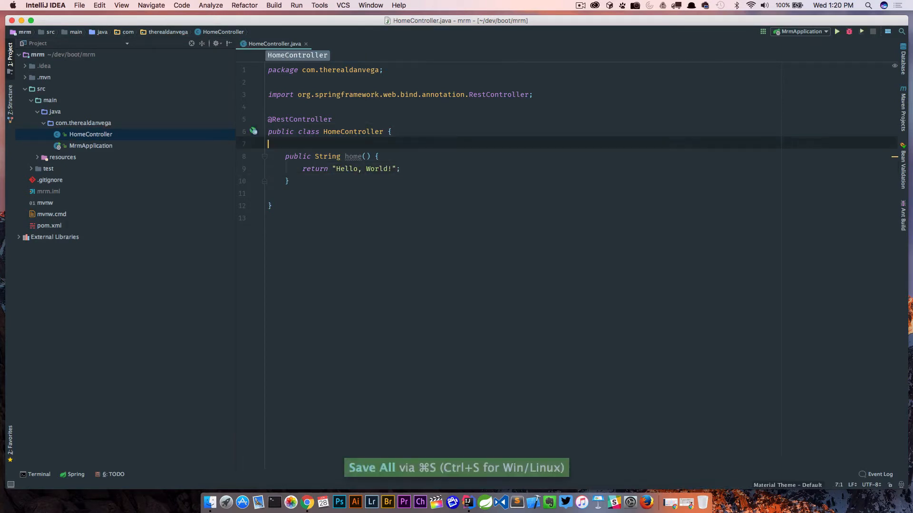
pyautogui.press('enter')
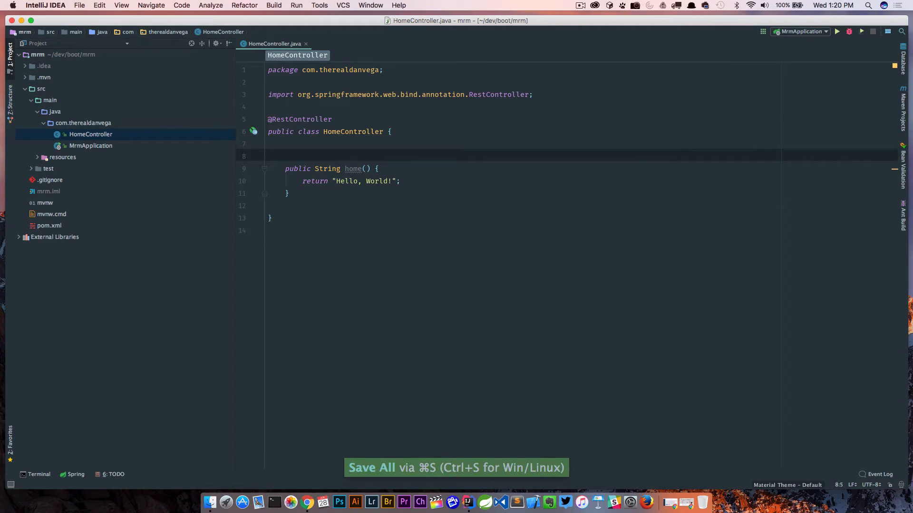
pyautogui.write('@RequestMapping("/')
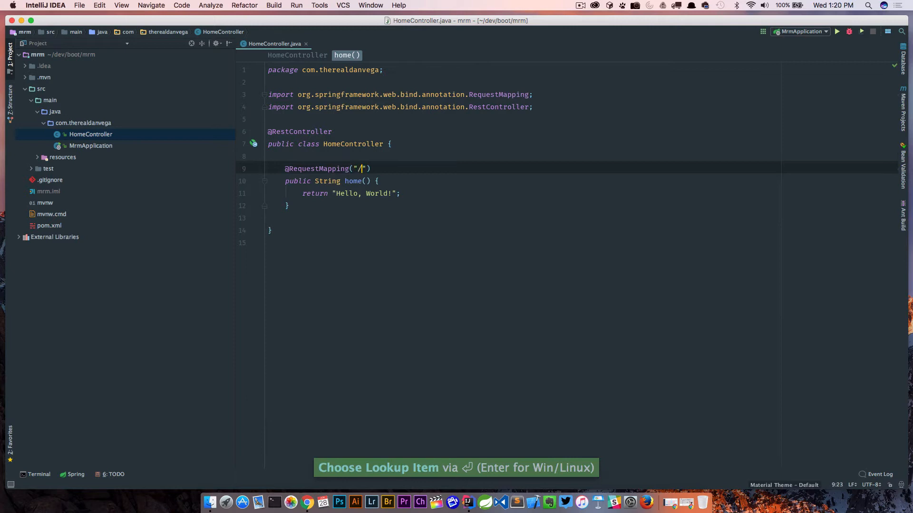
pyautogui.write('@RequestMapping')
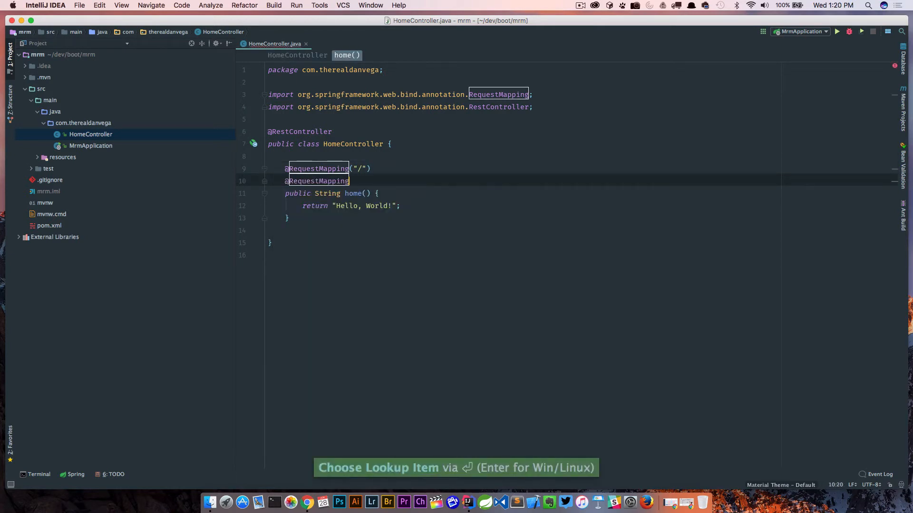
pyautogui.write('("/home")')
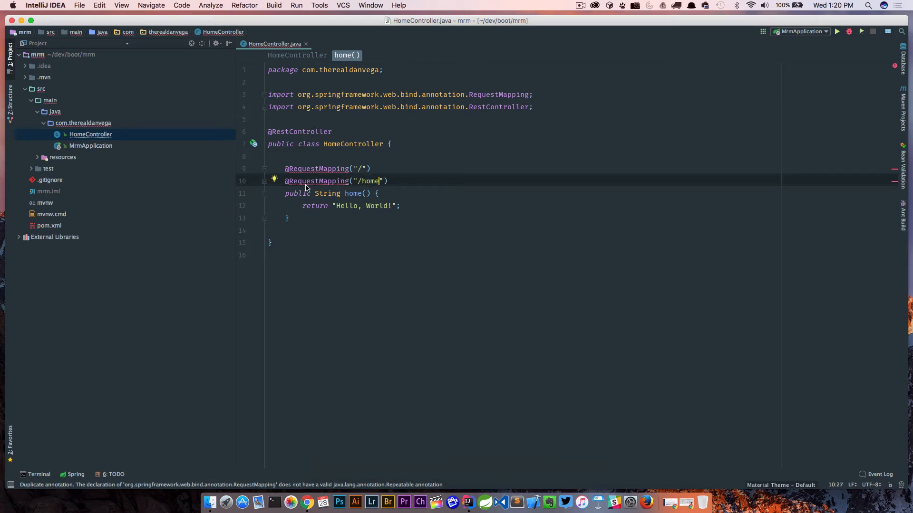
pyautogui.moveTo(318, 181)
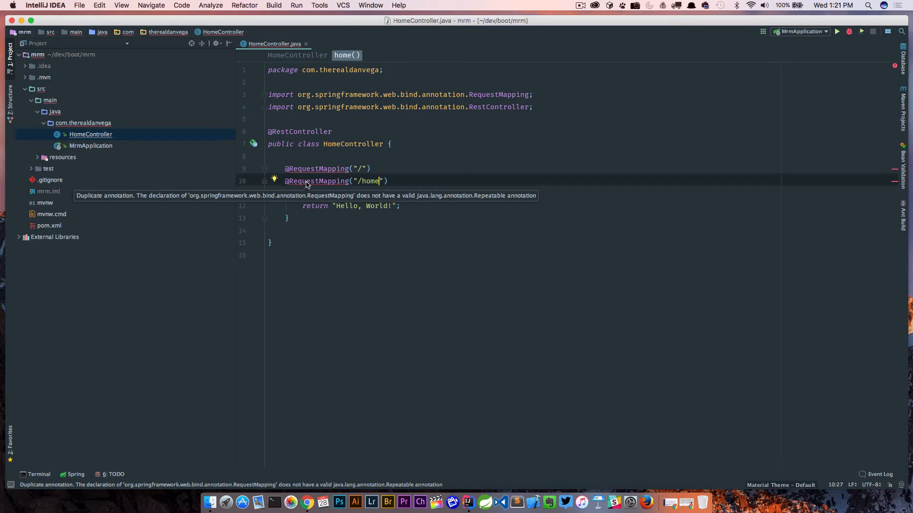
pyautogui.moveTo(377, 162)
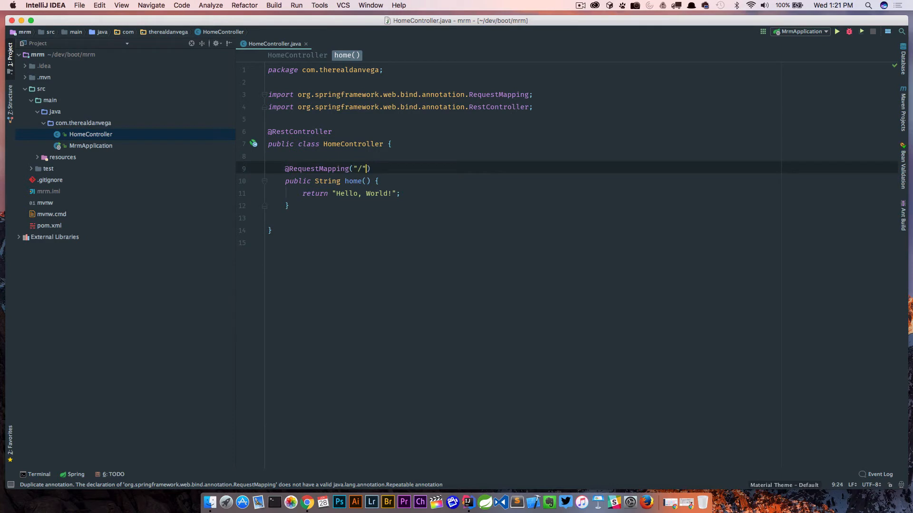
pyautogui.write('va')
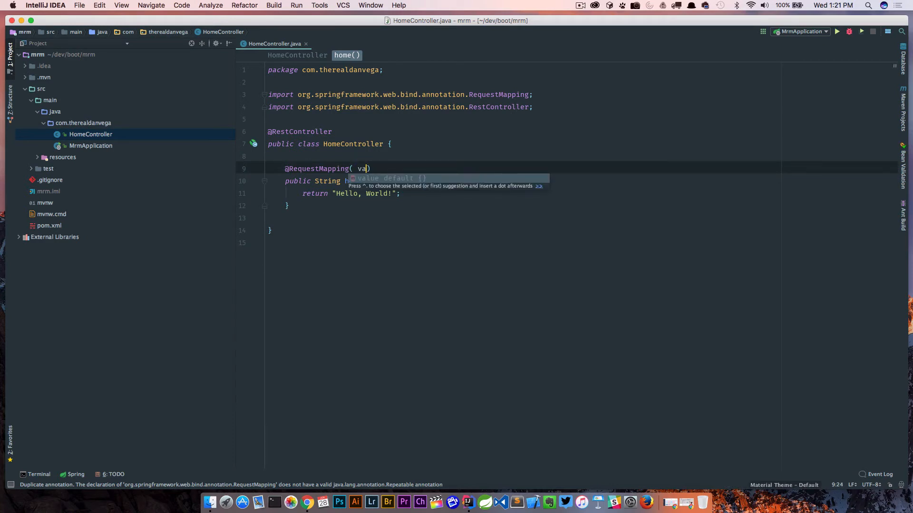
pyautogui.press('Tab')
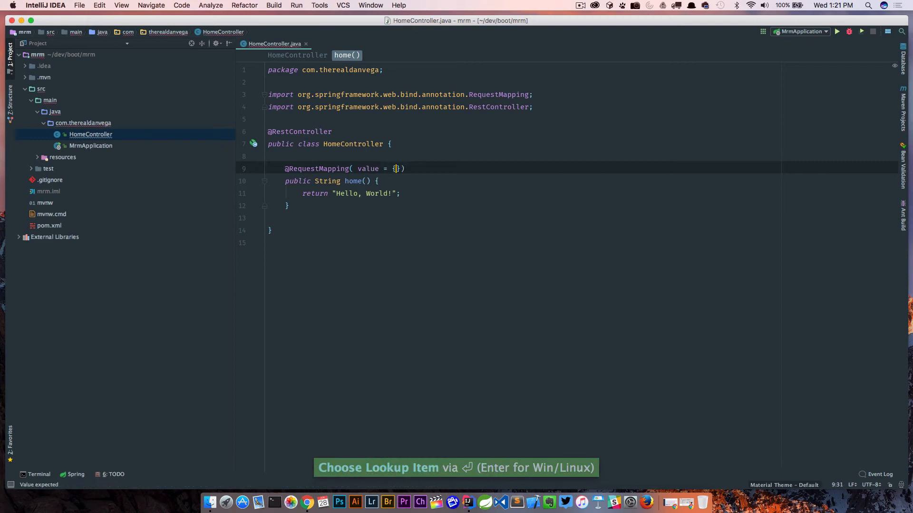
pyautogui.write('"')
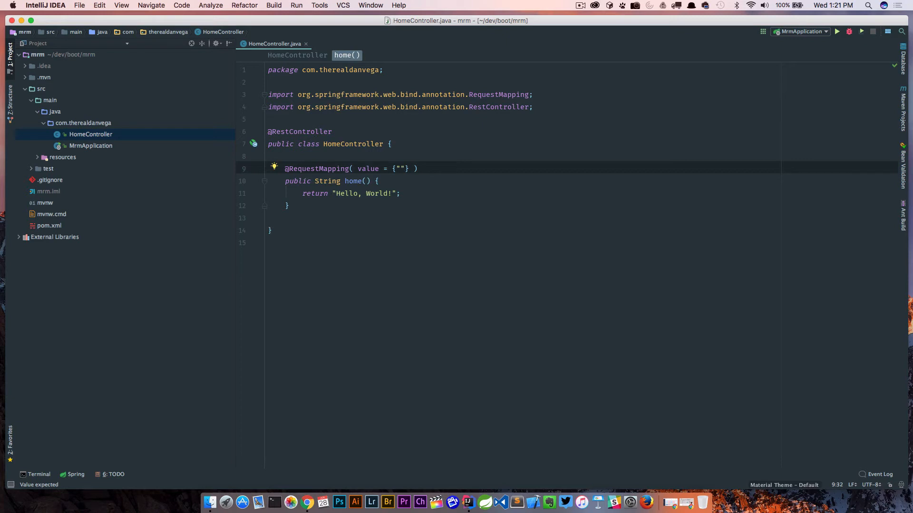
pyautogui.write('/')
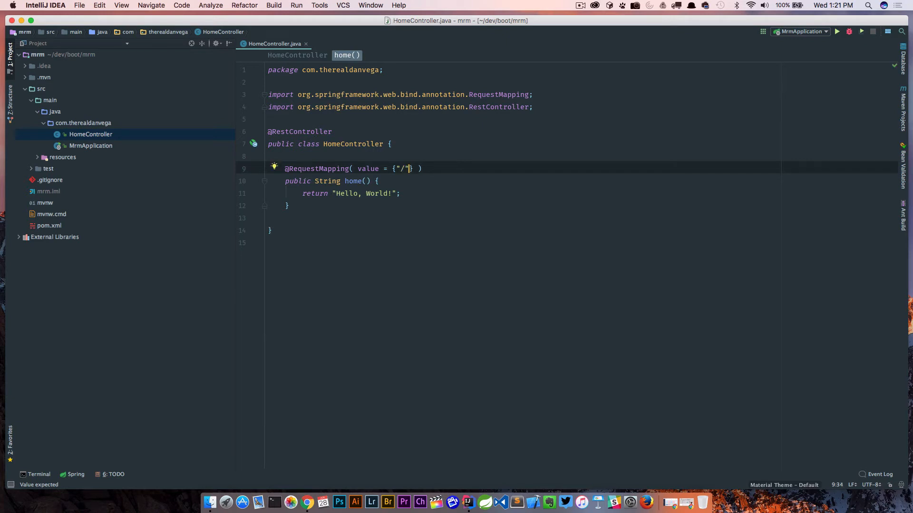
pyautogui.write(',"/"')
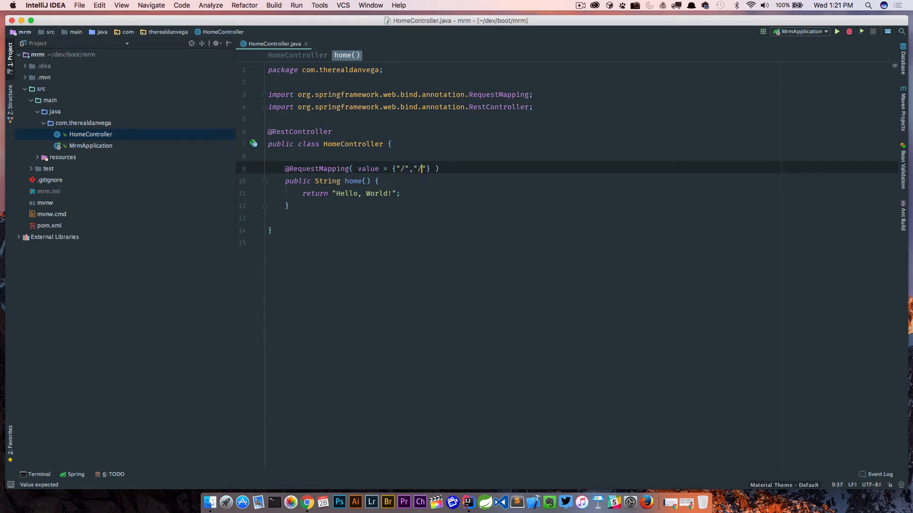
pyautogui.write('ho')
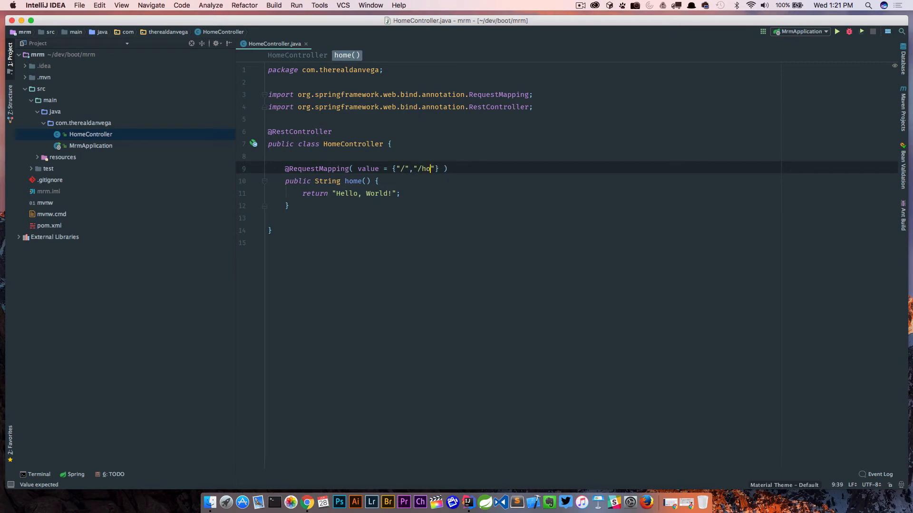
pyautogui.write('me')
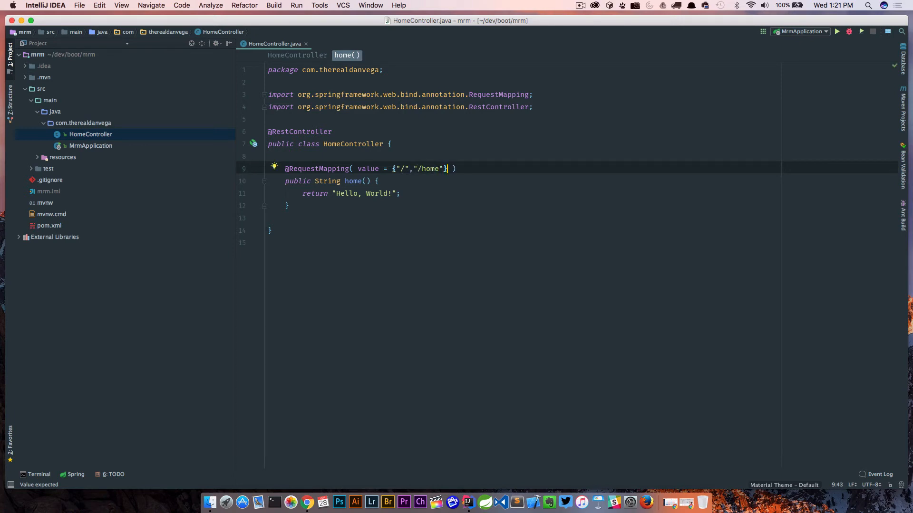
pyautogui.press('cmd+s')
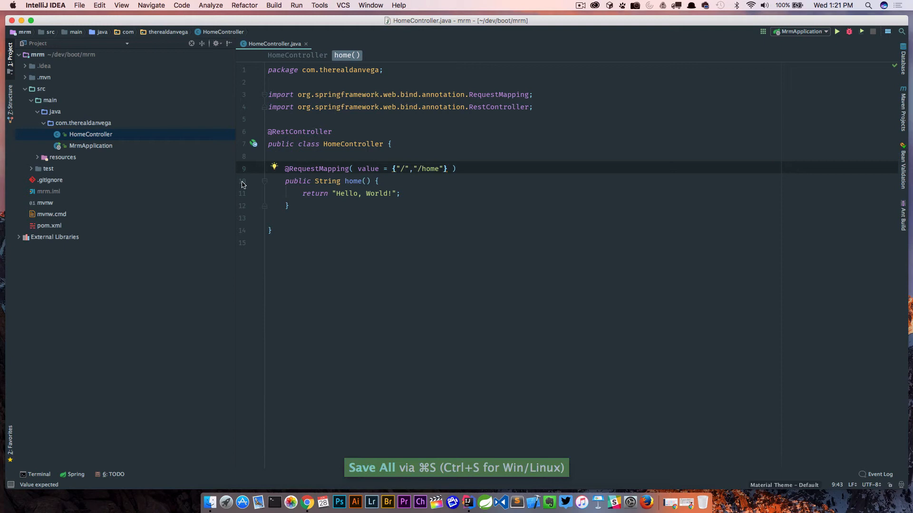
pyautogui.moveTo(451, 186)
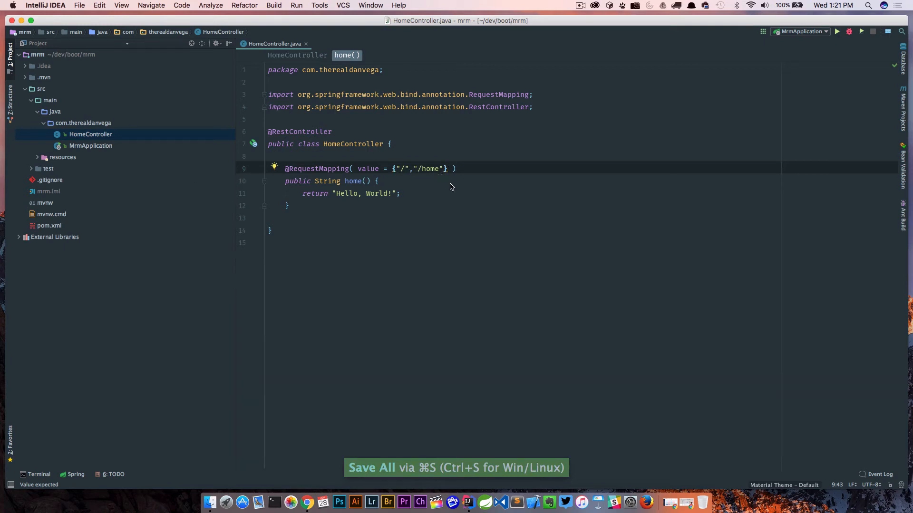
pyautogui.moveTo(349, 191)
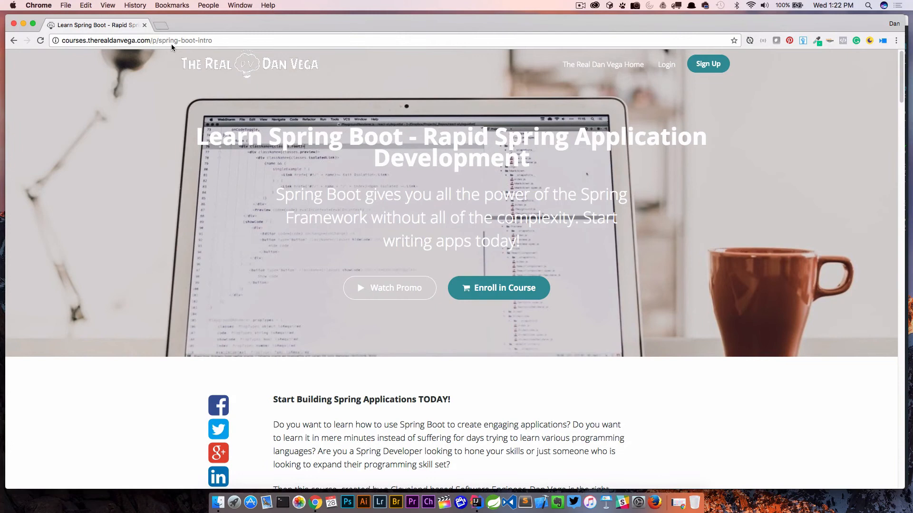
# Enter localhost:8080 in Chrome's address bar to reach the running app
pyautogui.write('localhost:8080')
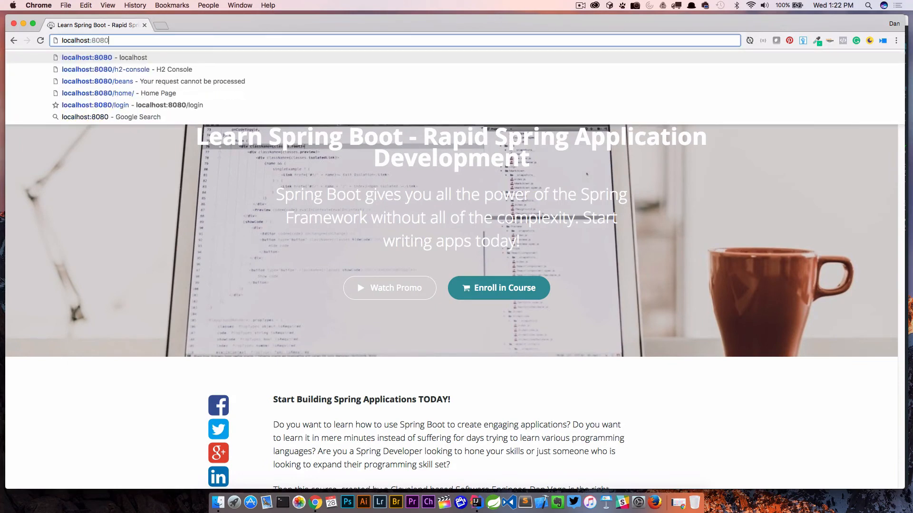